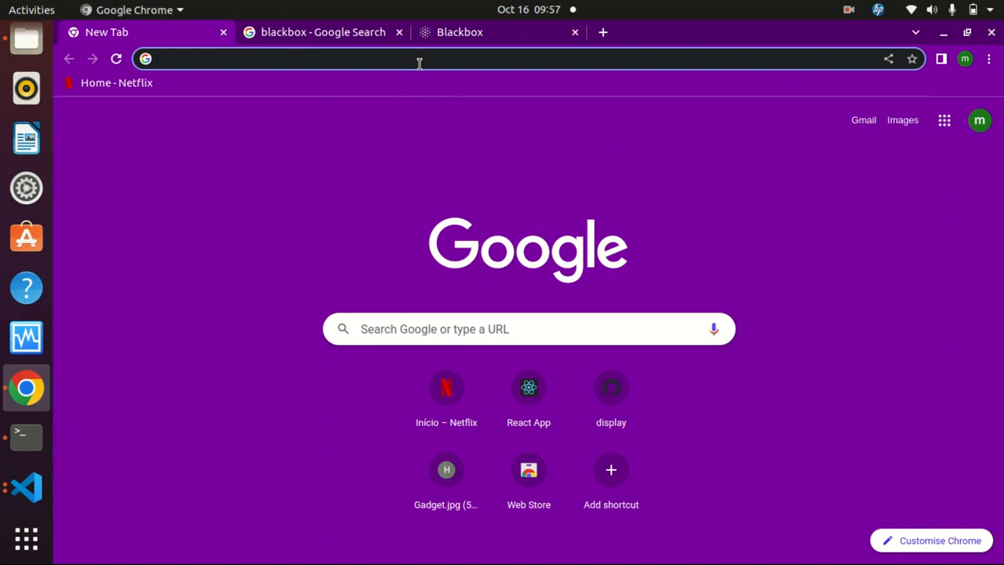
Step: Search Google for 'blackbox' from the address bar
{"action": "type", "text": "blackbox"}
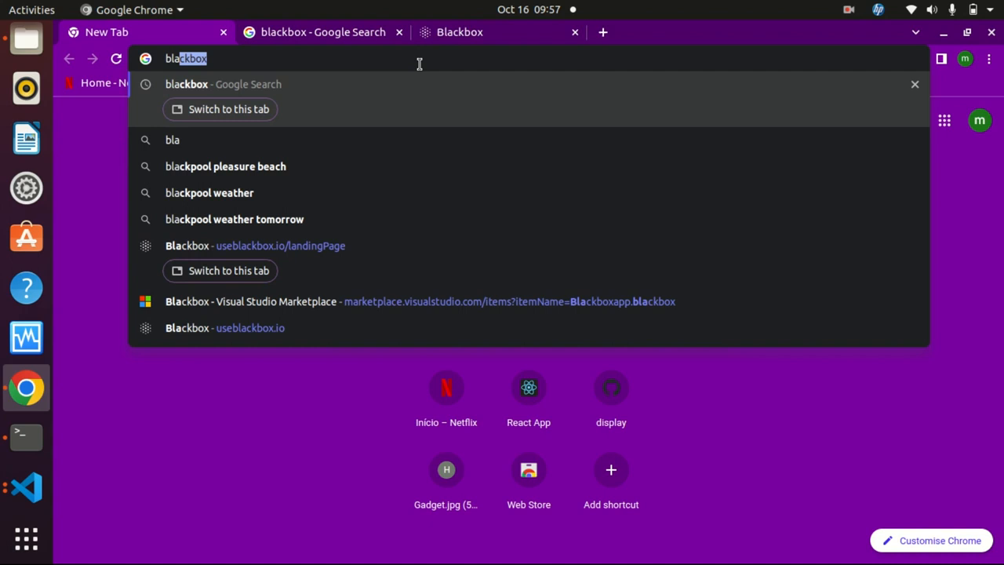
{"action": "type", "text": "blackbox"}
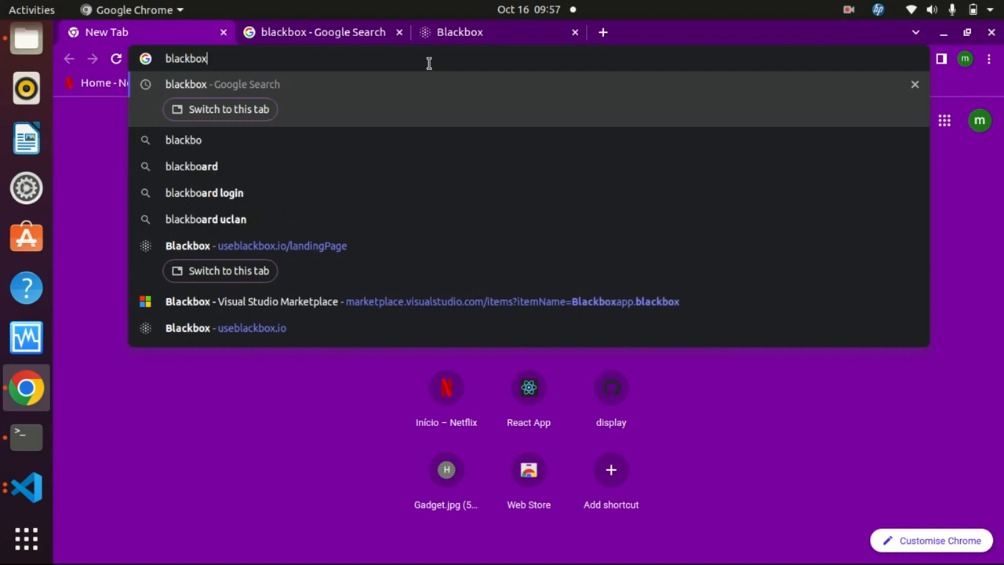
{"action": "key", "text": "Return"}
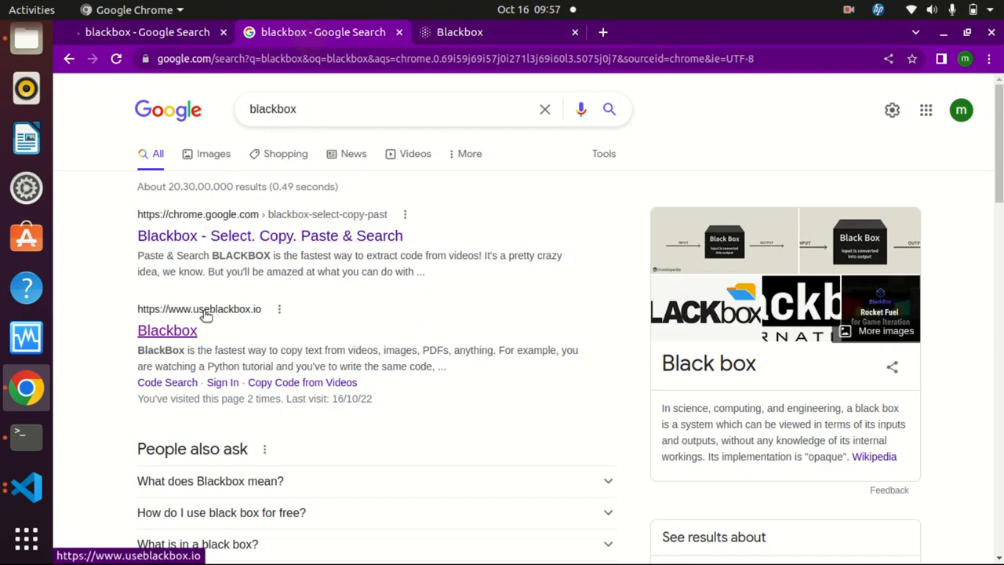
Step: Go to useblackbox.io from the results and scroll down to its question search box
{"action": "left_click", "coordinate": [167, 329]}
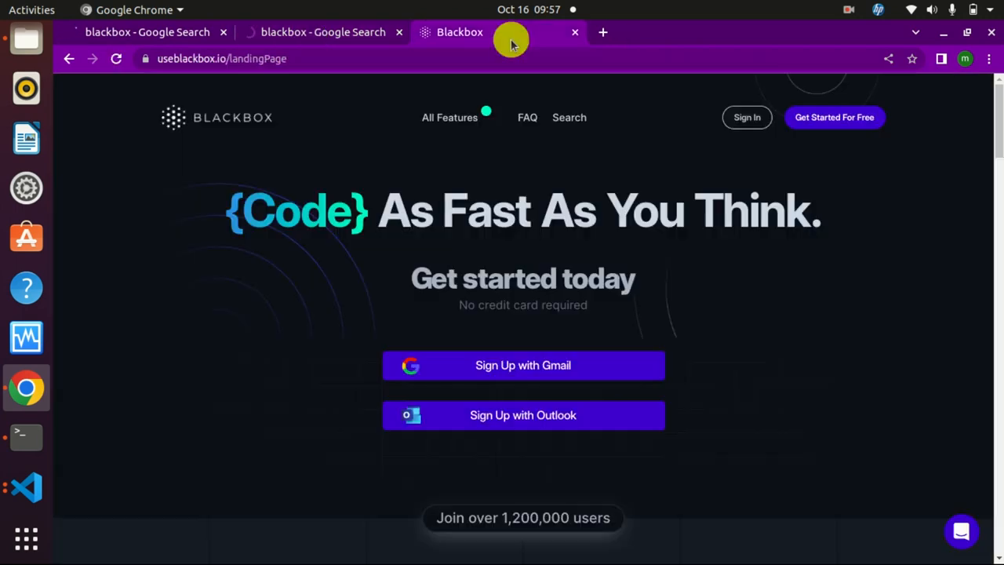
{"action": "scroll", "scroll_direction": "down", "scroll_amount": 3}
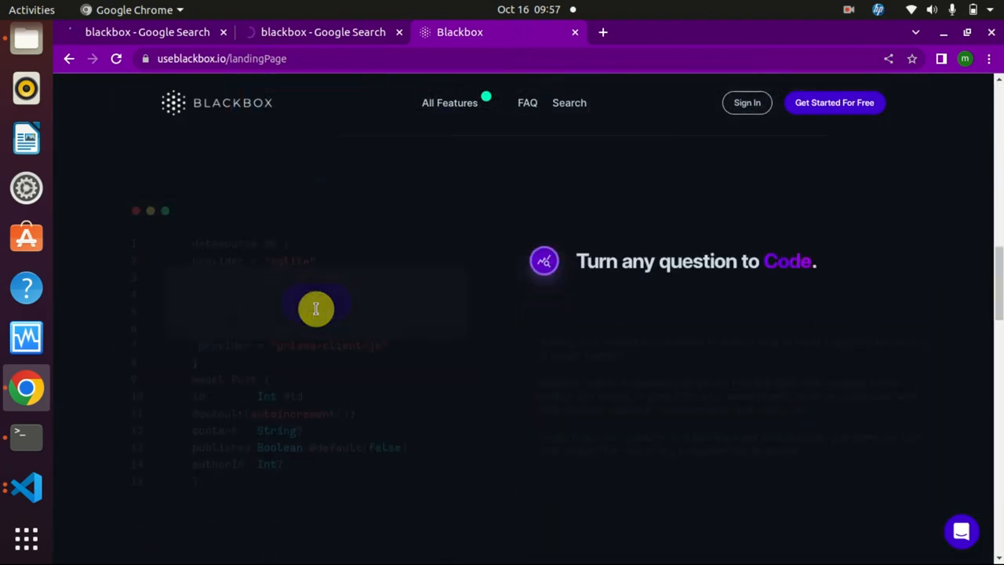
{"action": "scroll", "scroll_direction": "down", "scroll_amount": 3}
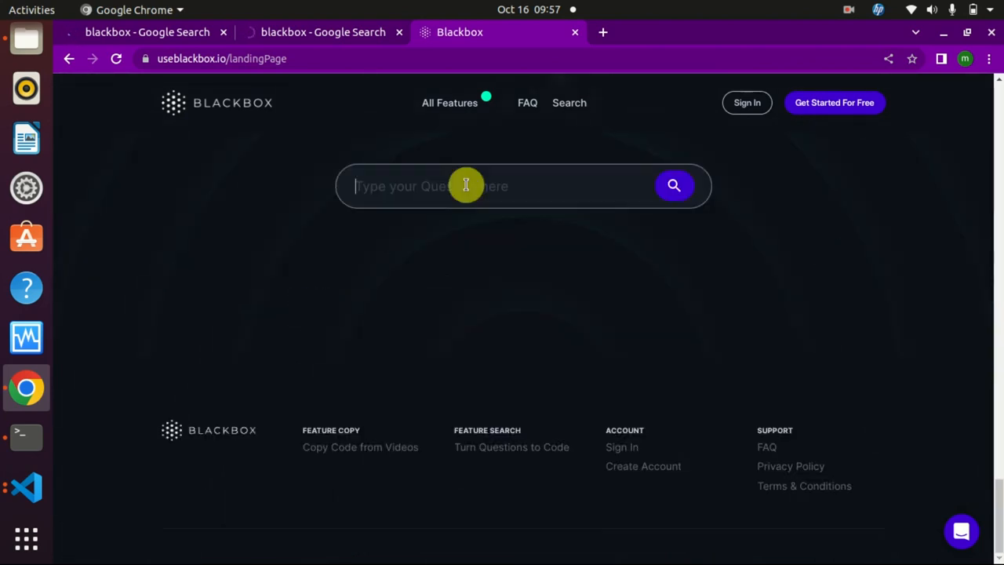
Step: Submit the question 'connect to mongodb in nodejs' in the Blackbox search box
{"action": "type", "text": "connect to"}
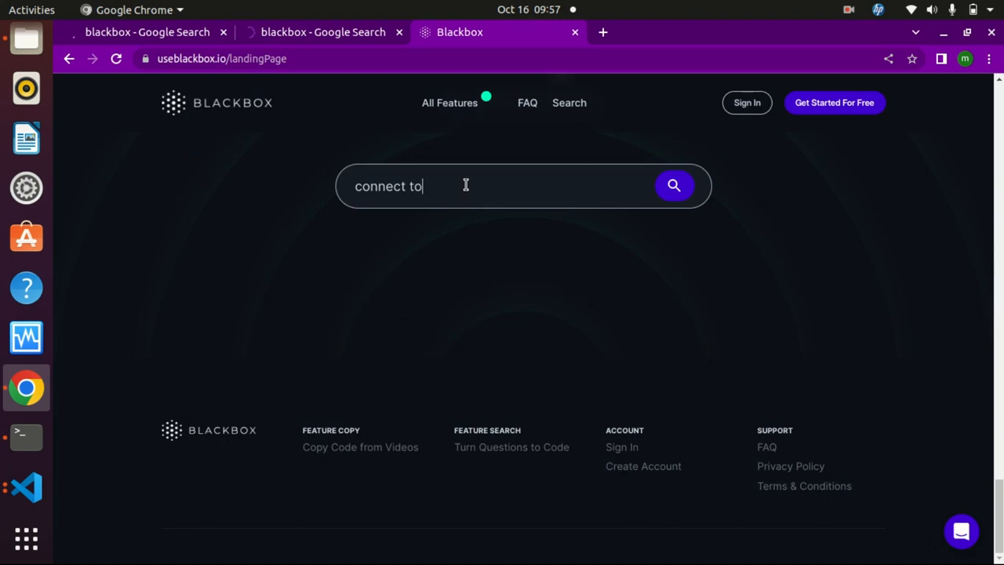
{"action": "type", "text": "monf"}
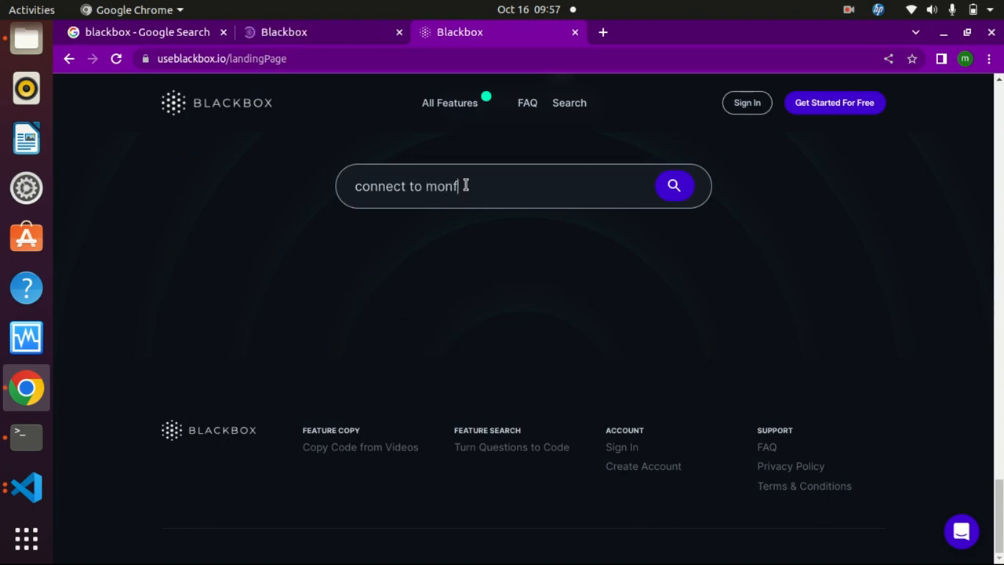
{"action": "type", "text": "go"}
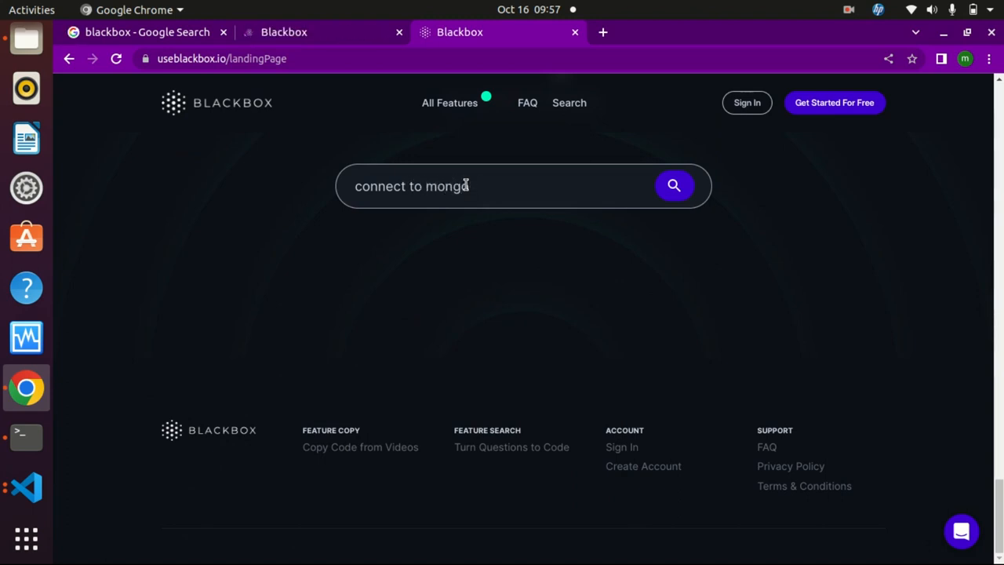
{"action": "type", "text": "dv"}
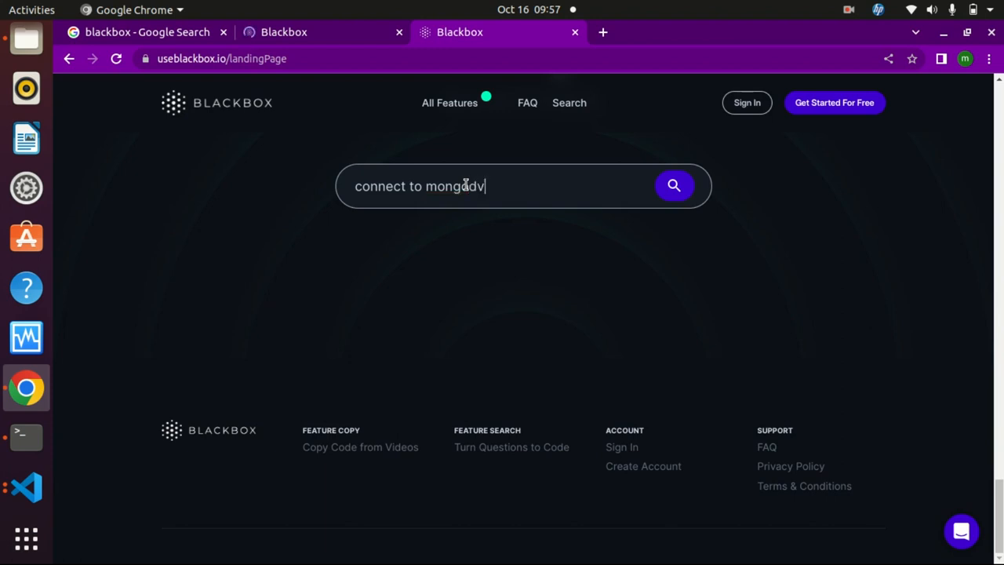
{"action": "type", "text": "b in nodejs"}
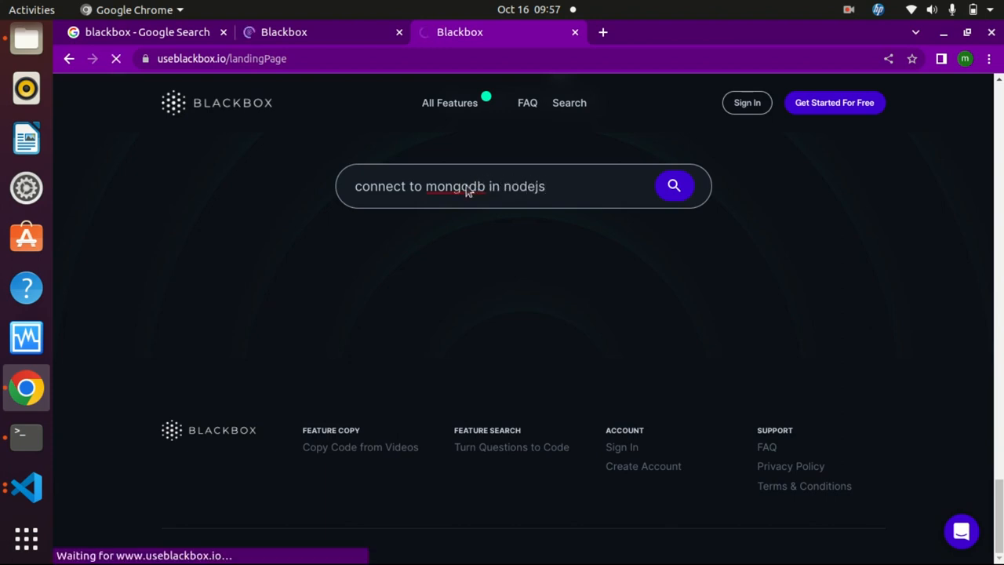
{"action": "left_click", "coordinate": [673, 185]}
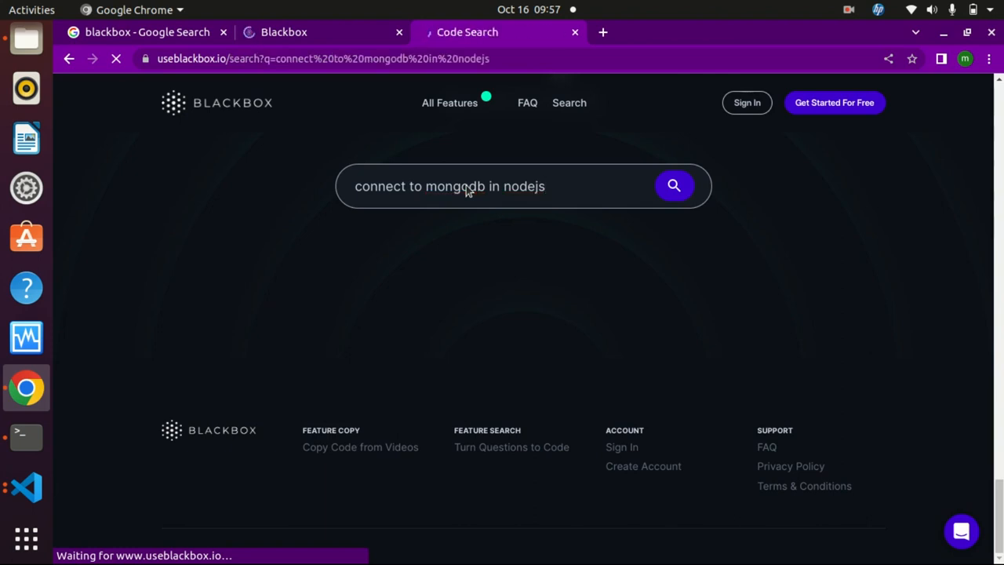
Step: Wait for the Code Search results with the MongoDB connection snippet to load
{"action": "left_click", "coordinate": [675, 185]}
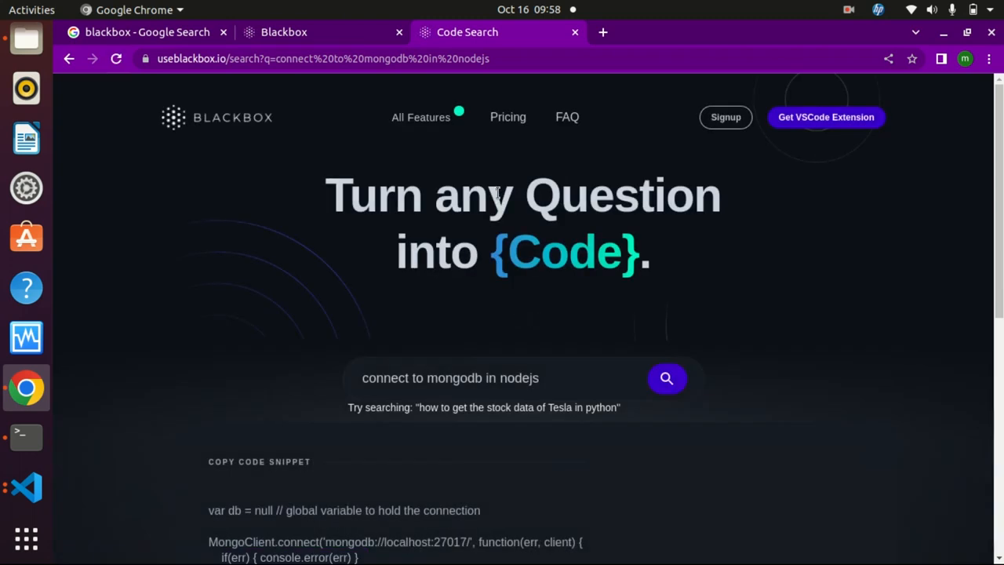
{"action": "mouse_move", "coordinate": [527, 376]}
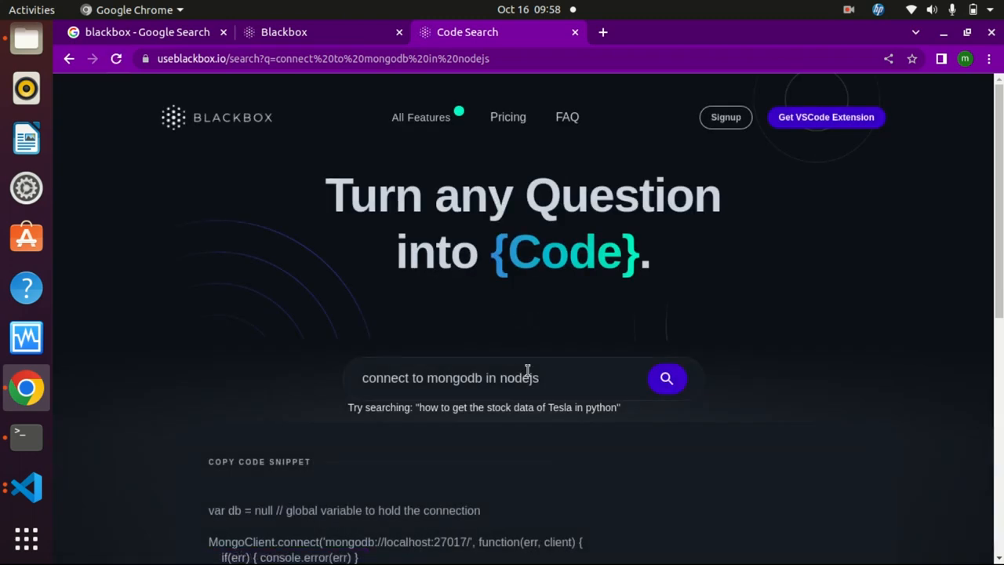
Step: Scroll through the returned MongoClient connection snippet with callback and promise-based Express examples
{"action": "scroll", "scroll_direction": "down", "scroll_amount": 3}
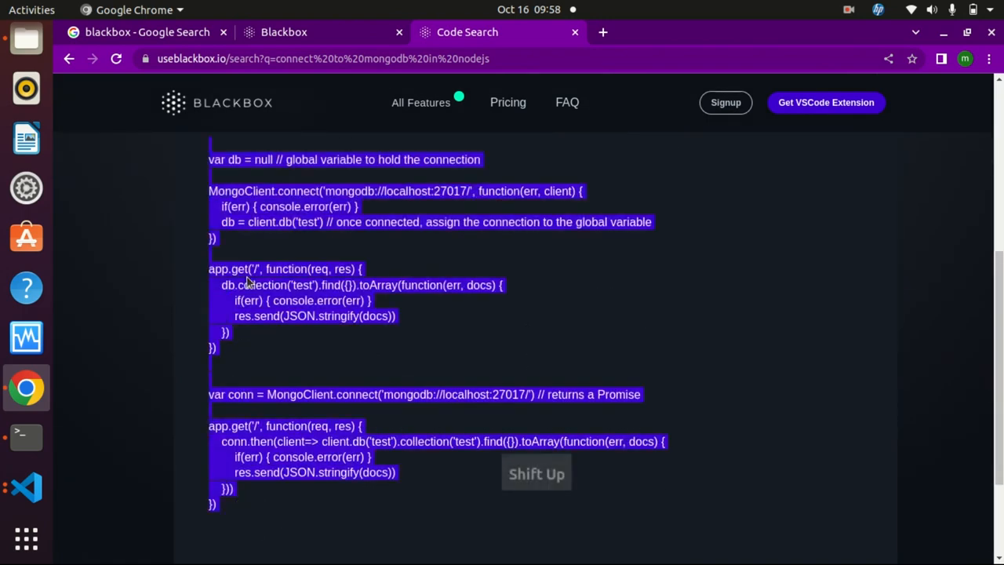
{"action": "scroll", "scroll_direction": "up", "scroll_amount": 3}
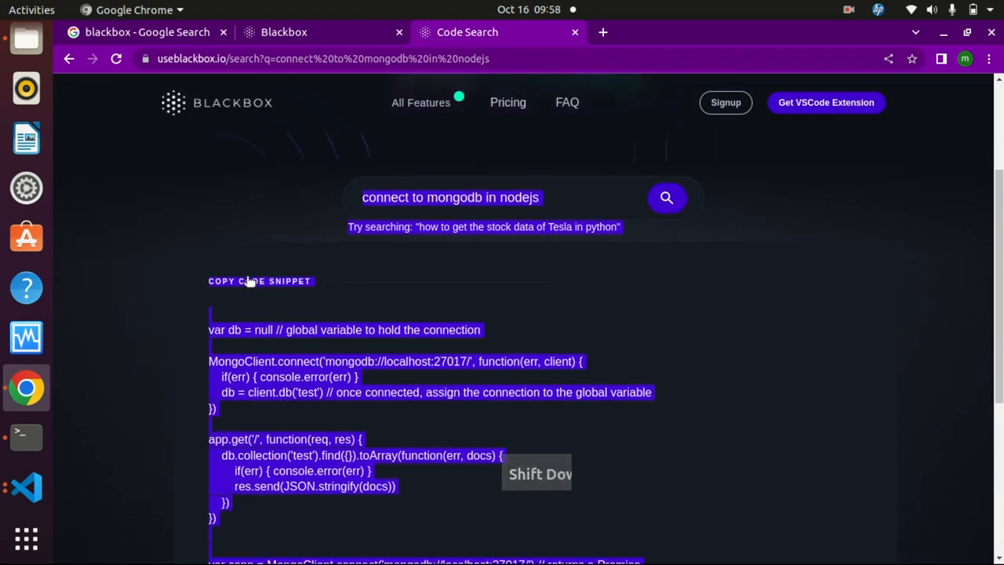
{"action": "scroll", "scroll_direction": "up", "scroll_amount": 3}
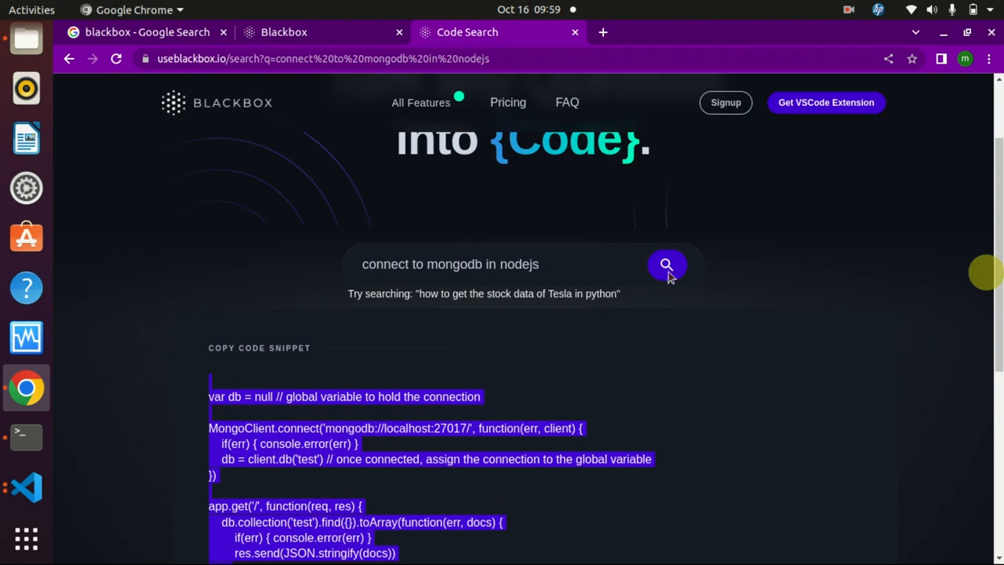
{"action": "scroll", "scroll_direction": "up", "scroll_amount": 3}
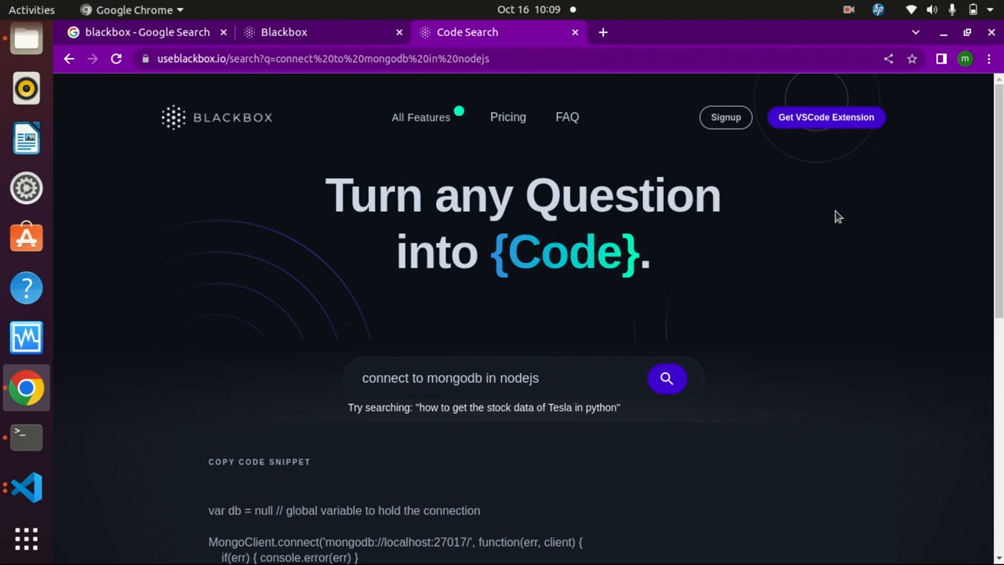
{"action": "mouse_move", "coordinate": [869, 214]}
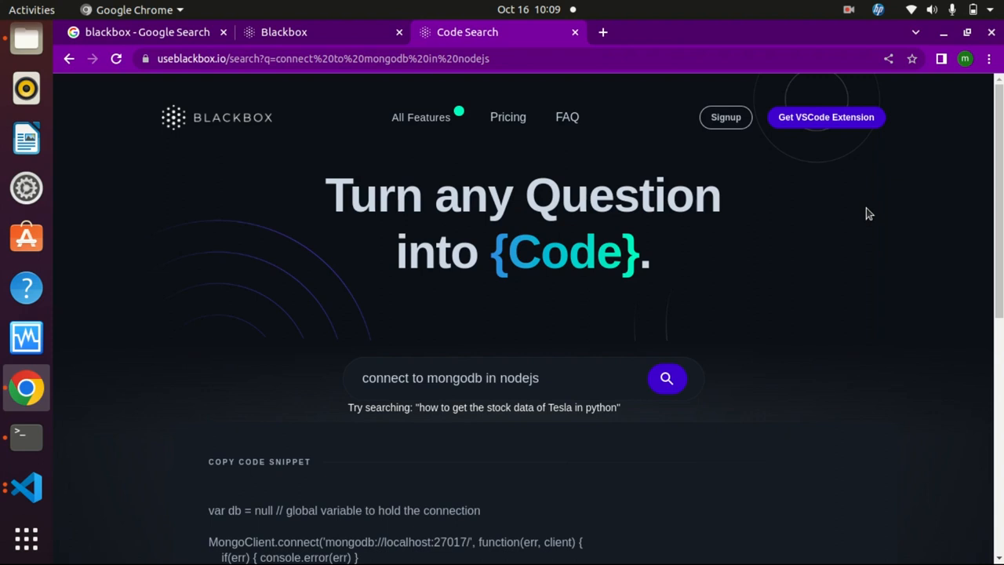
{"action": "mouse_move", "coordinate": [877, 217]}
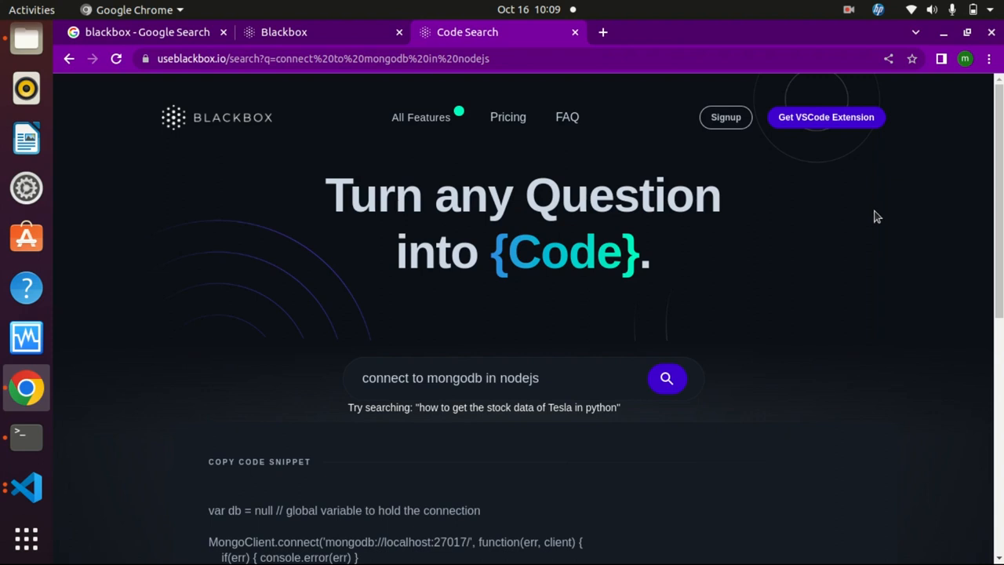